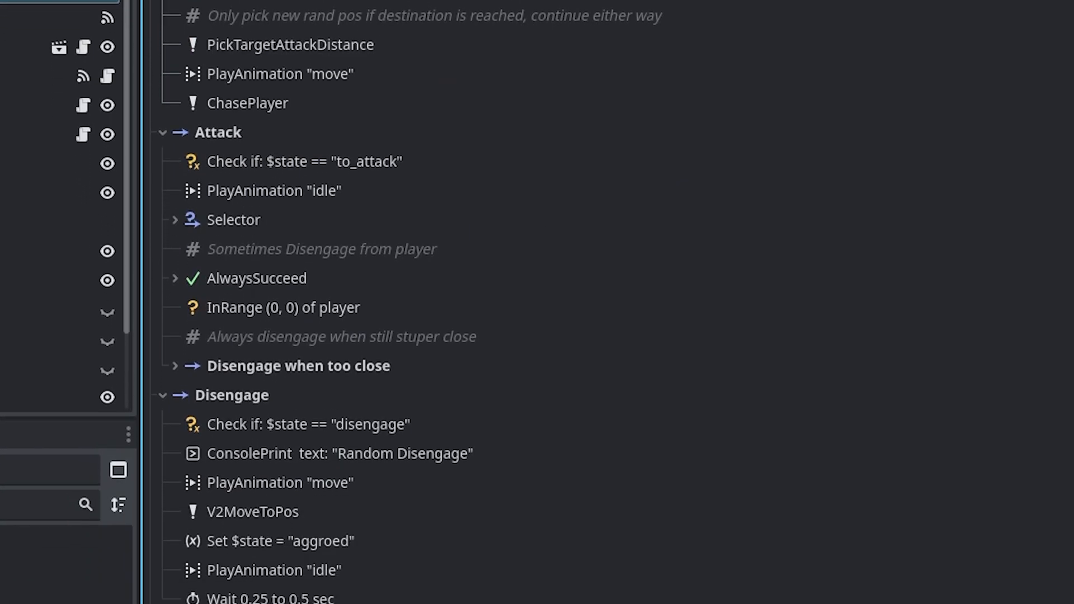
Switch to the level_01 scene to add a second red crab beside the first.
{"action": "scroll", "scroll_direction": "down", "scroll_amount": 3}
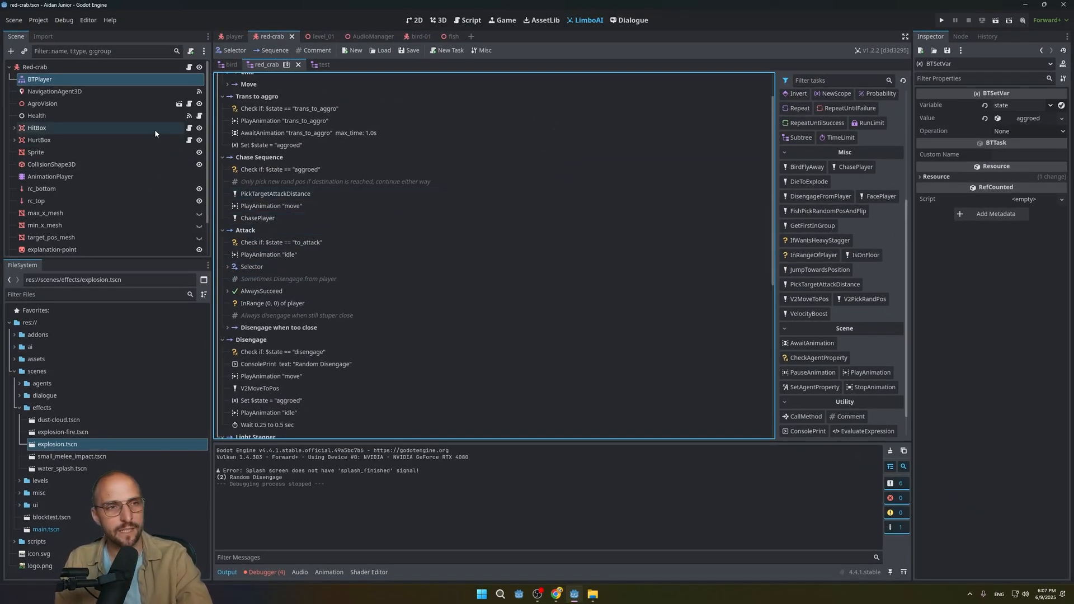
{"action": "left_click", "coordinate": [470, 20]}
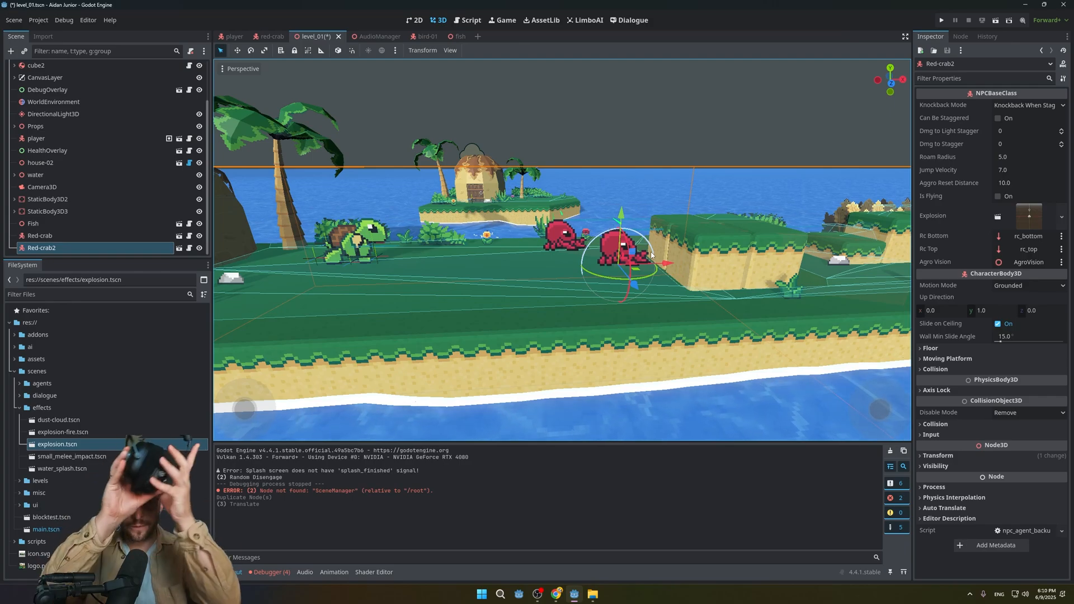
{"action": "left_click", "coordinate": [37, 21]}
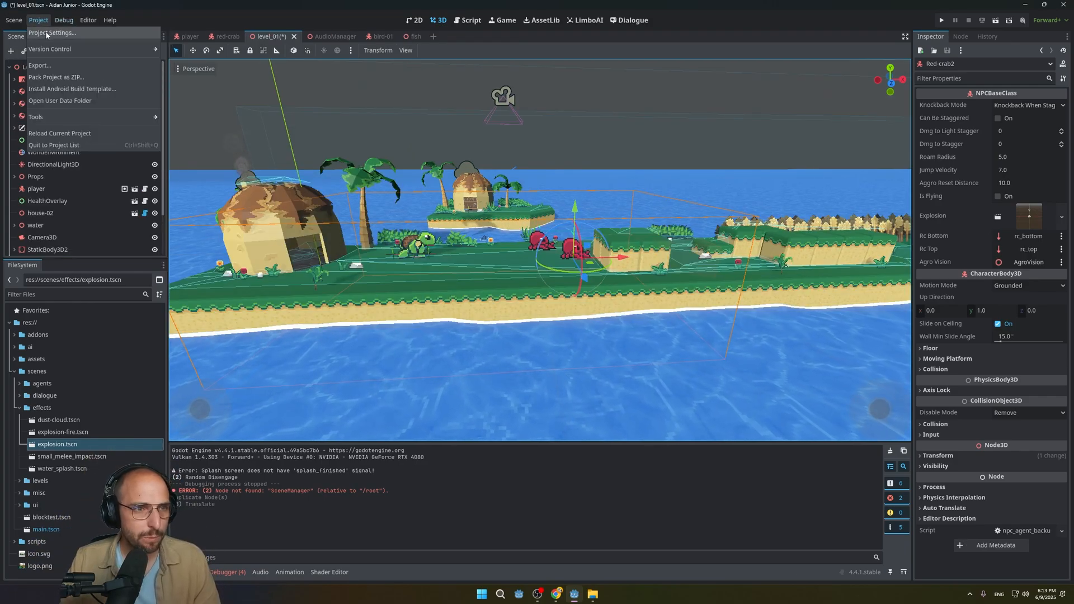
{"action": "left_click", "coordinate": [52, 33]}
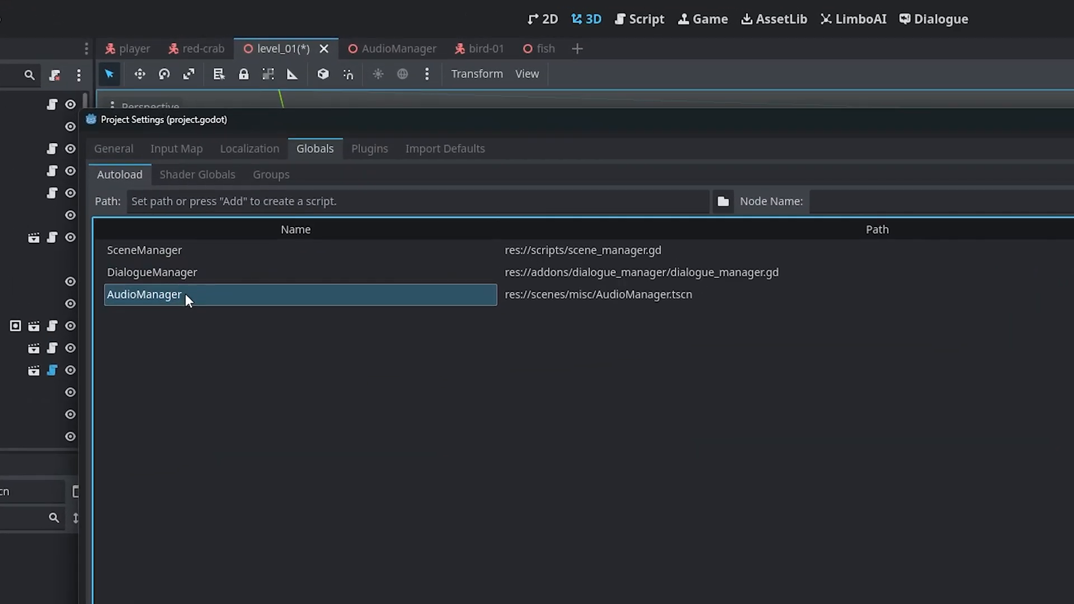
{"action": "mouse_move", "coordinate": [562, 315]}
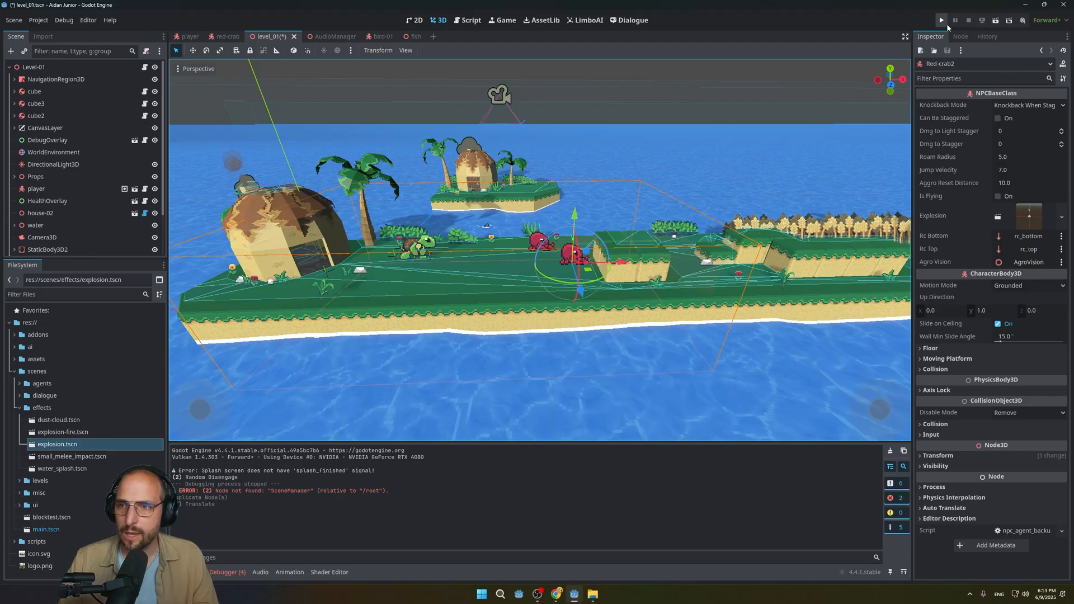
{"action": "left_click", "coordinate": [941, 20]}
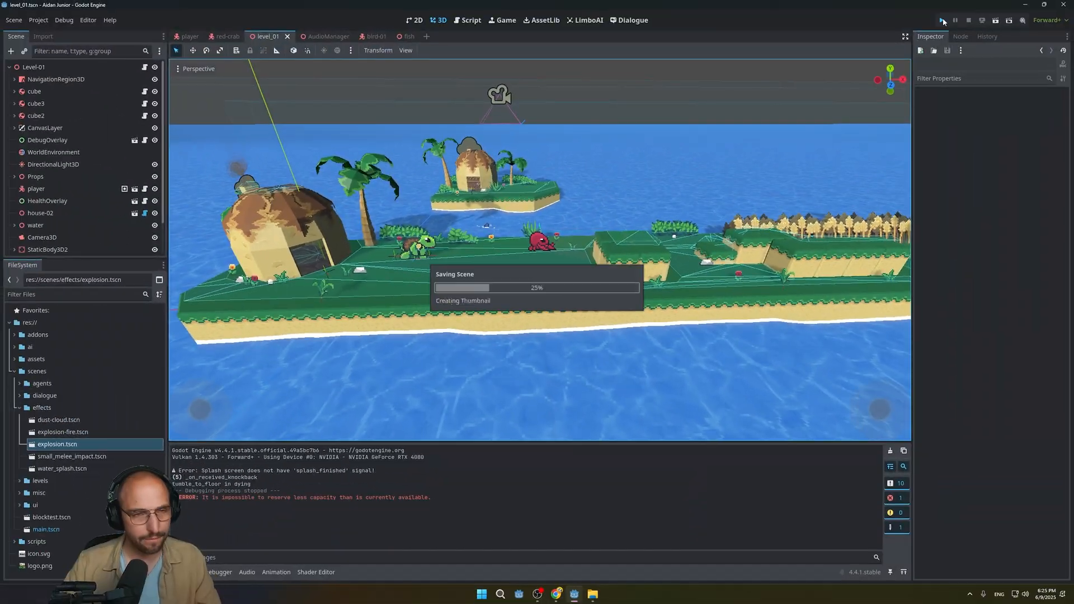
Run the game again to retest crab knockback in combat.
{"action": "left_click", "coordinate": [943, 20]}
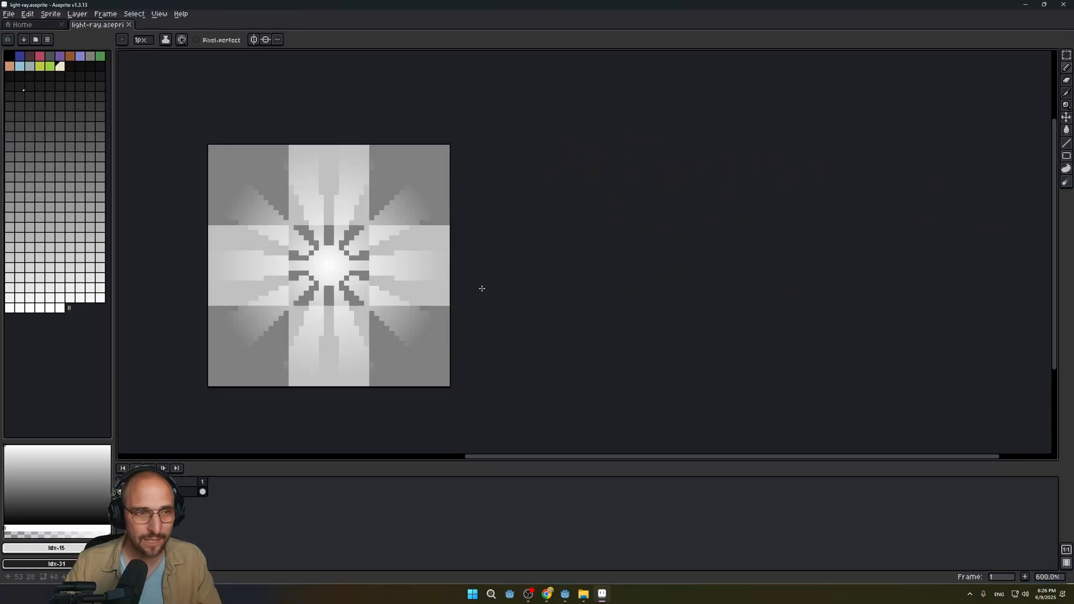
{"action": "mouse_move", "coordinate": [503, 284]}
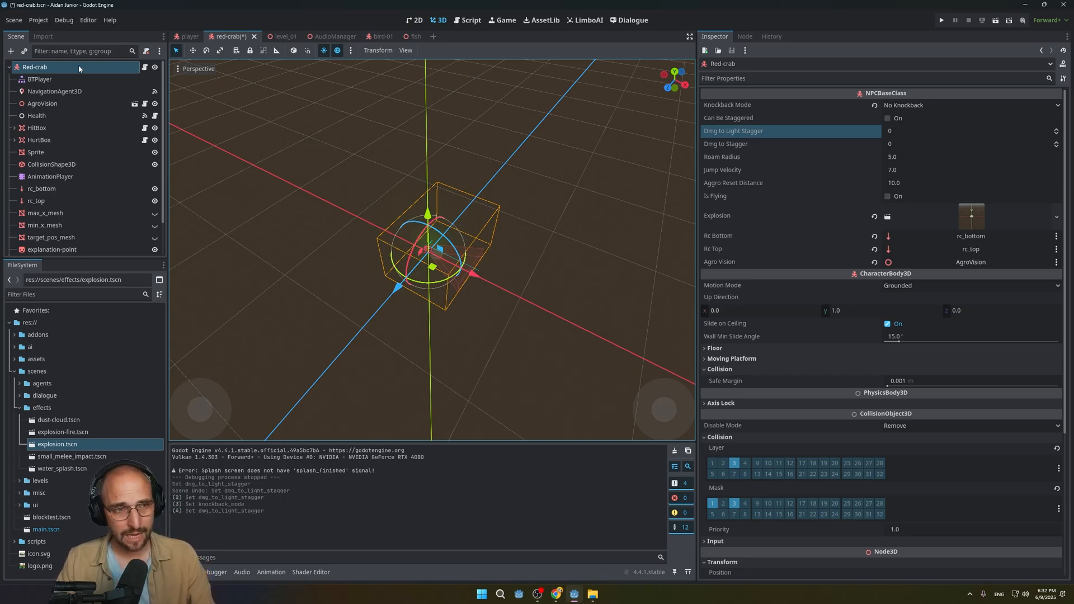
{"action": "mouse_move", "coordinate": [34, 67]}
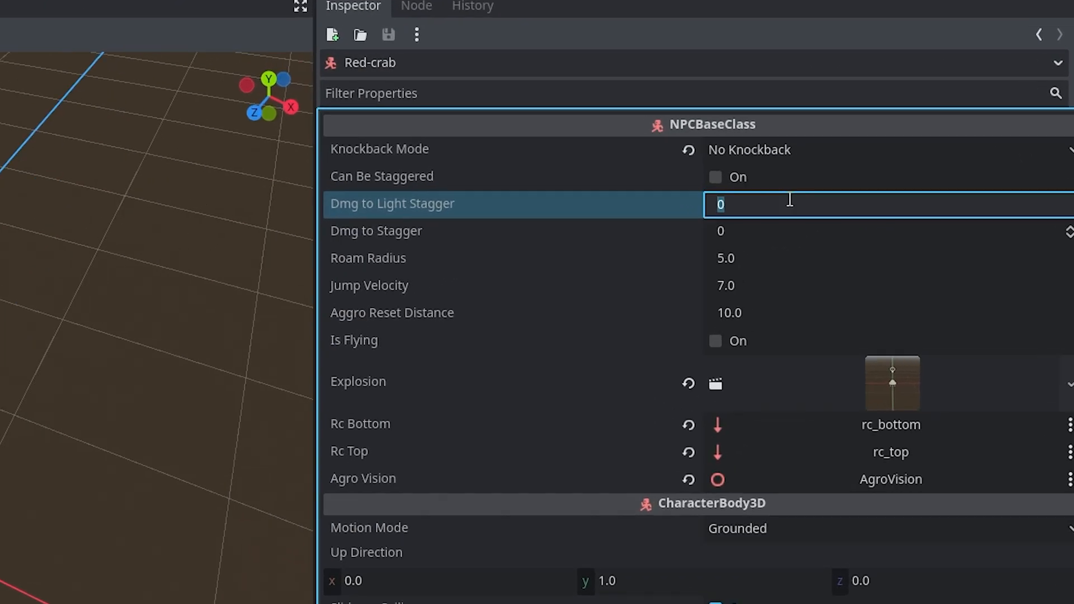
Set the crab's light-stagger damage to 1 and enable its stagger settings.
{"action": "type", "text": "1"}
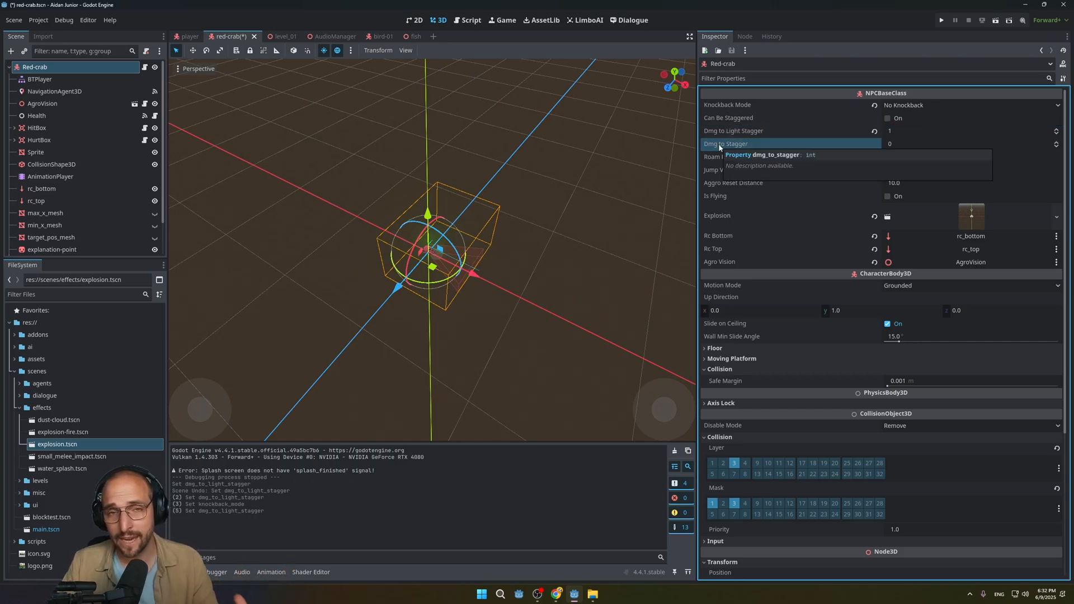
{"action": "left_click", "coordinate": [959, 144]}
{"action": "type", "text": "3"}
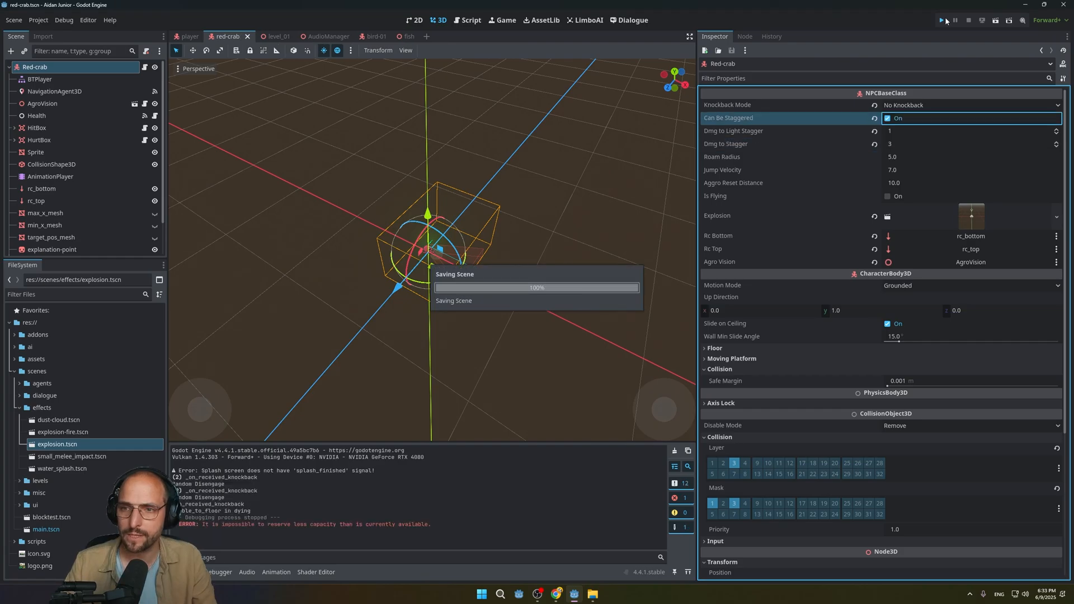
{"action": "left_click", "coordinate": [942, 20]}
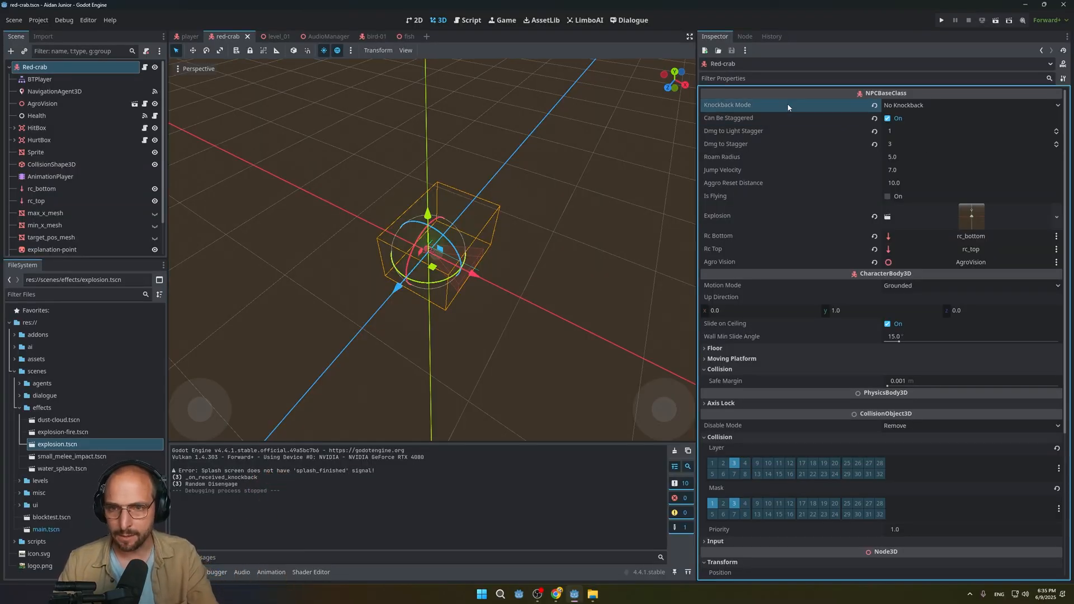
Set the red crab's Knockback Mode to Always Knockback.
{"action": "left_click", "coordinate": [970, 105]}
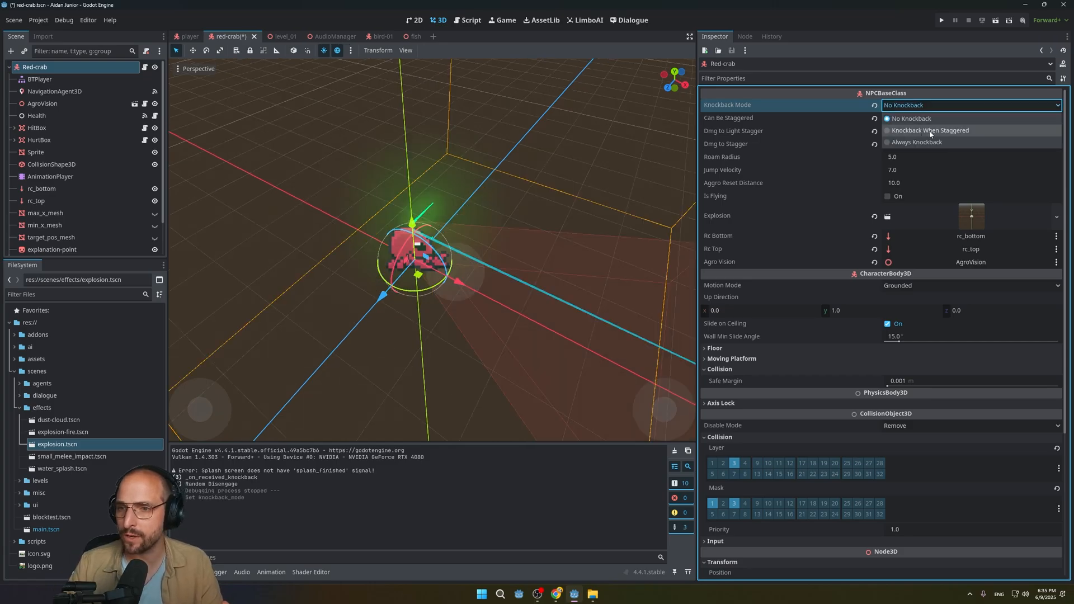
{"action": "left_click", "coordinate": [930, 130]}
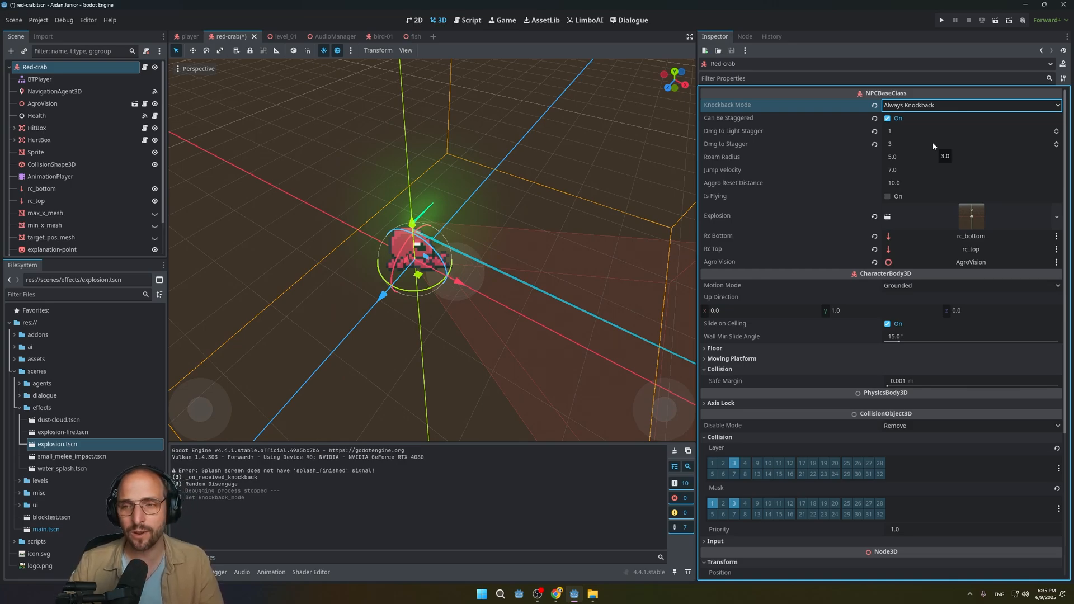
Playtest the saved crab, then bring up level_01 with the red crab beside the turtle.
{"action": "left_click", "coordinate": [941, 20]}
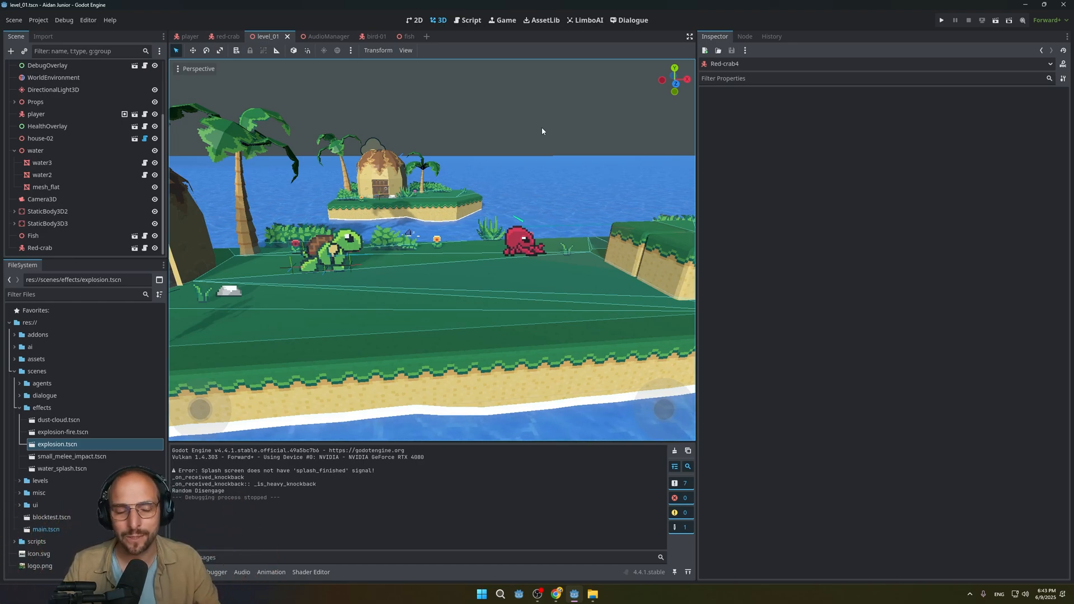
Run the game to check the five clustered red crabs in level_01.
{"action": "left_click", "coordinate": [942, 20]}
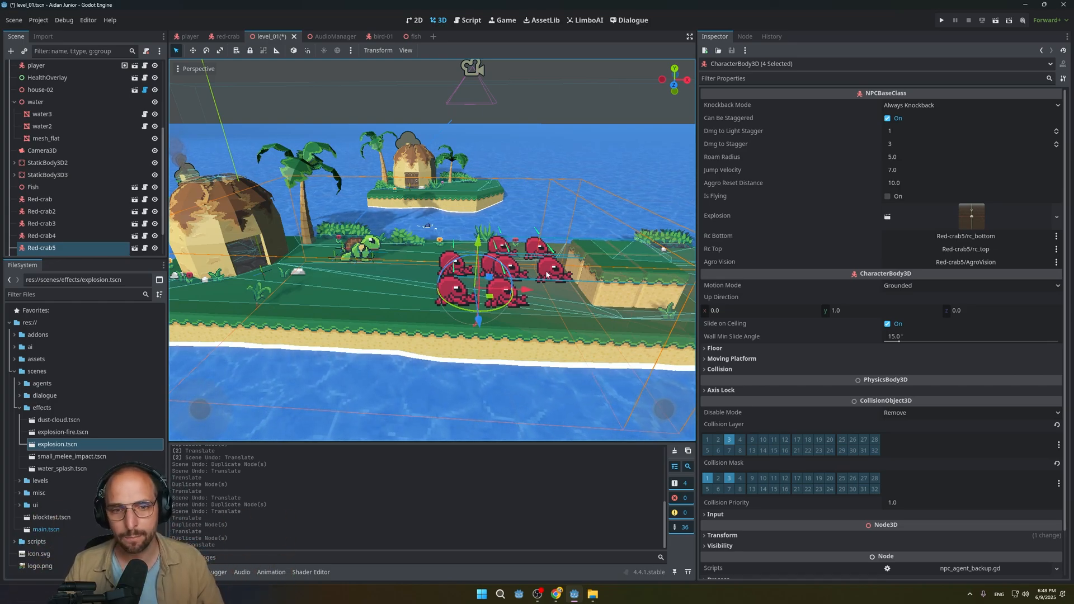
{"action": "left_click", "coordinate": [941, 21]}
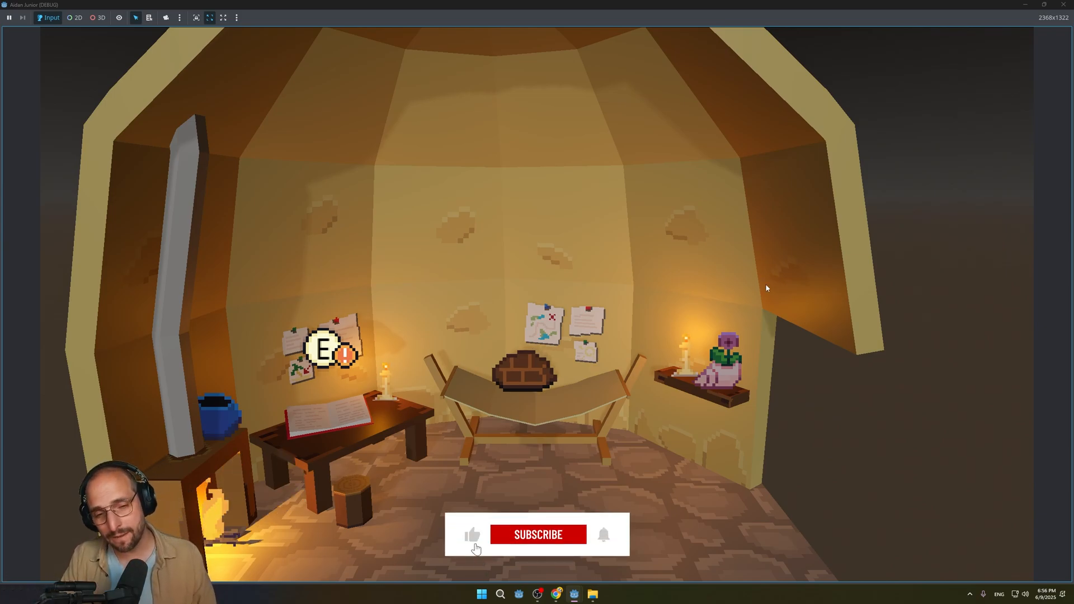
Walk the player into the candlelit house interior in the running game.
{"action": "left_click", "coordinate": [538, 535]}
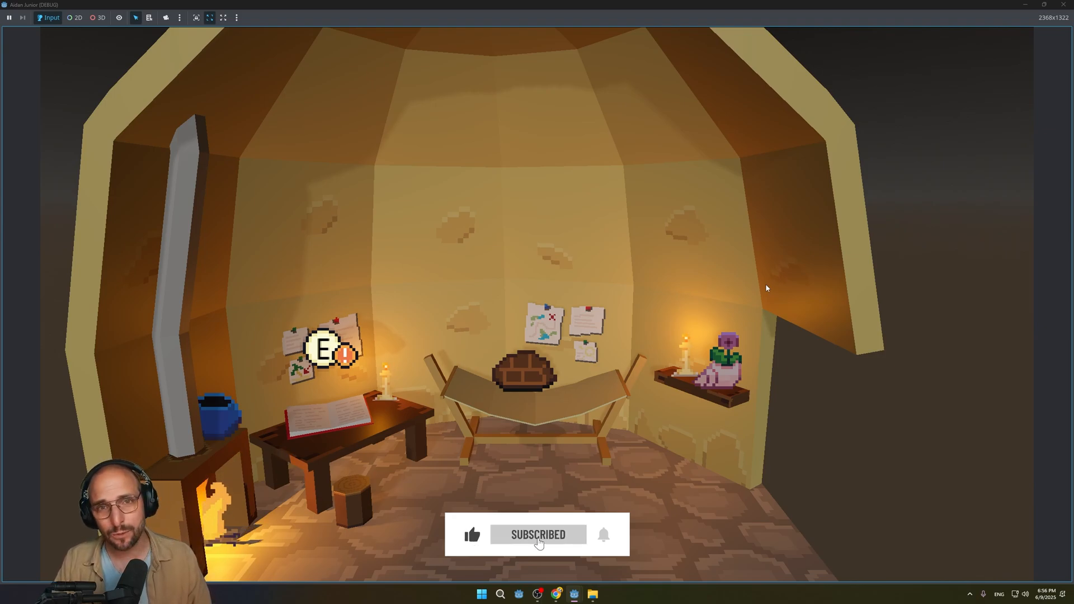